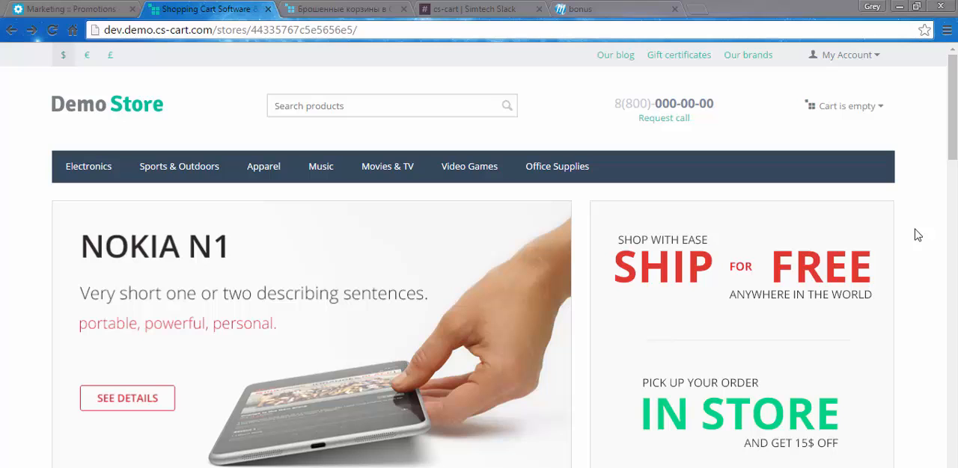
mouse_move(910, 232)
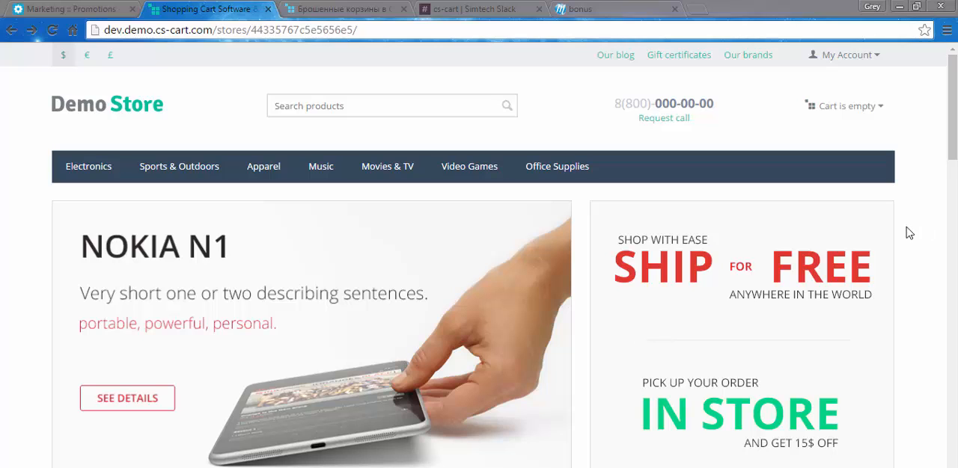
Browse to the Electronics category and check the electronics part of its address.
left_click(89, 166)
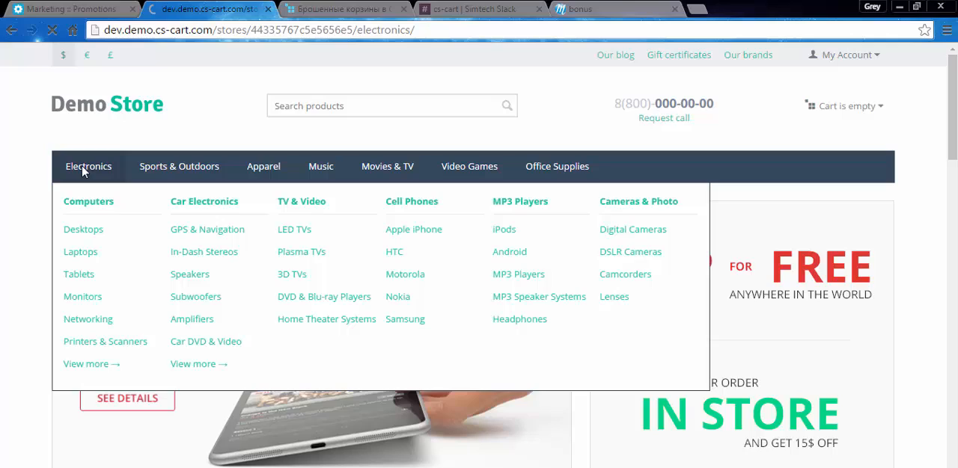
left_click(89, 166)
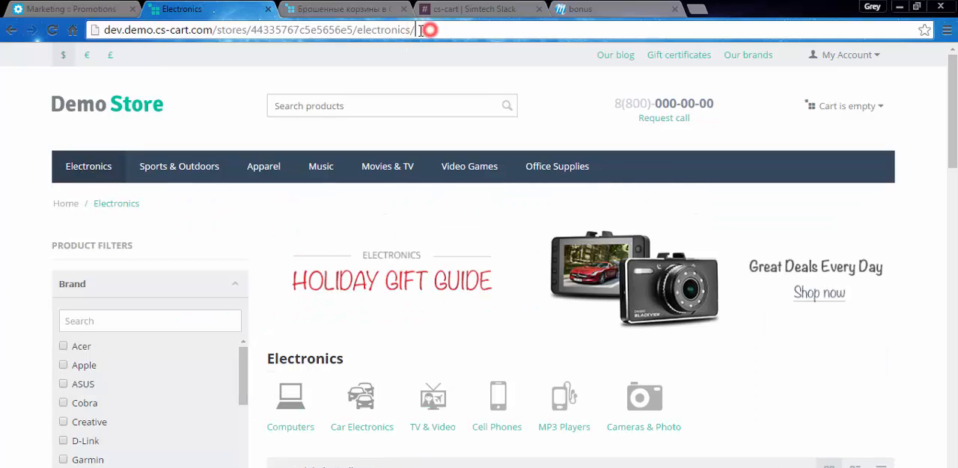
double_click(386, 30)
type("mp3-players/mp3-players/16gb-a-series-walkman-video-mp3/")
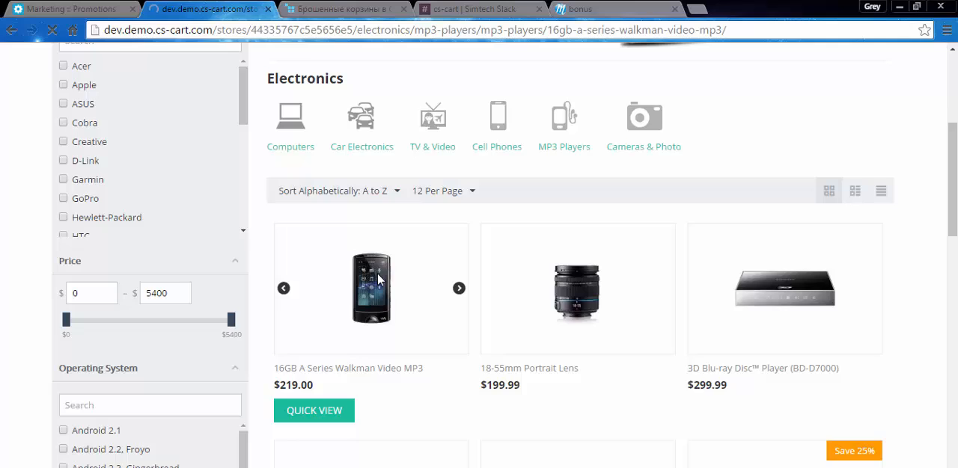
View the 16GB A Series Walkman product, then go to the About our company page from the footer.
left_click(371, 289)
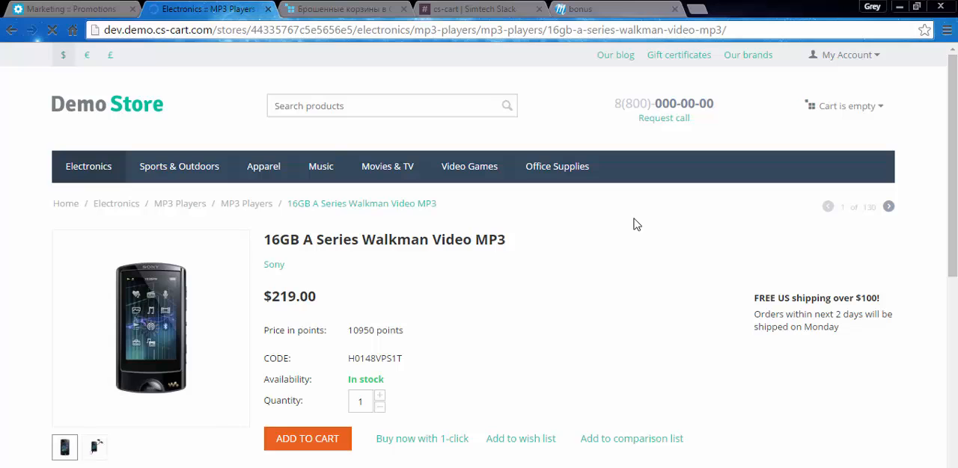
scroll("down", 3)
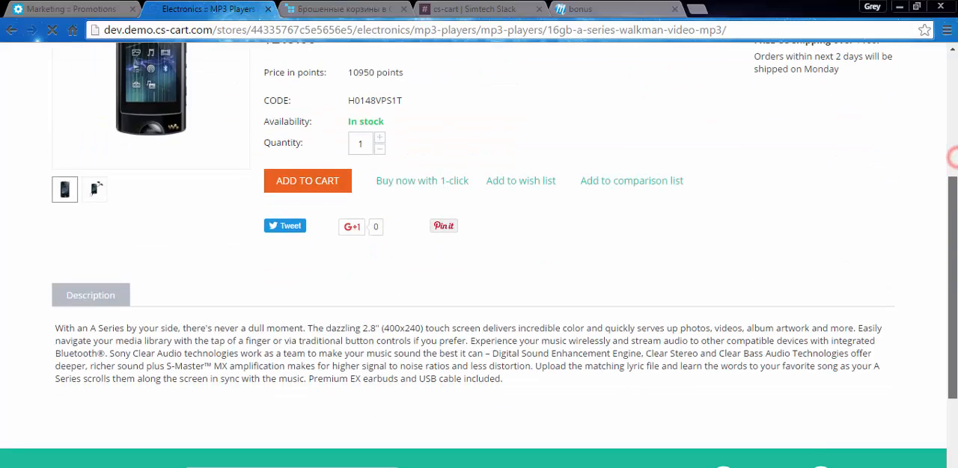
scroll("down", 3)
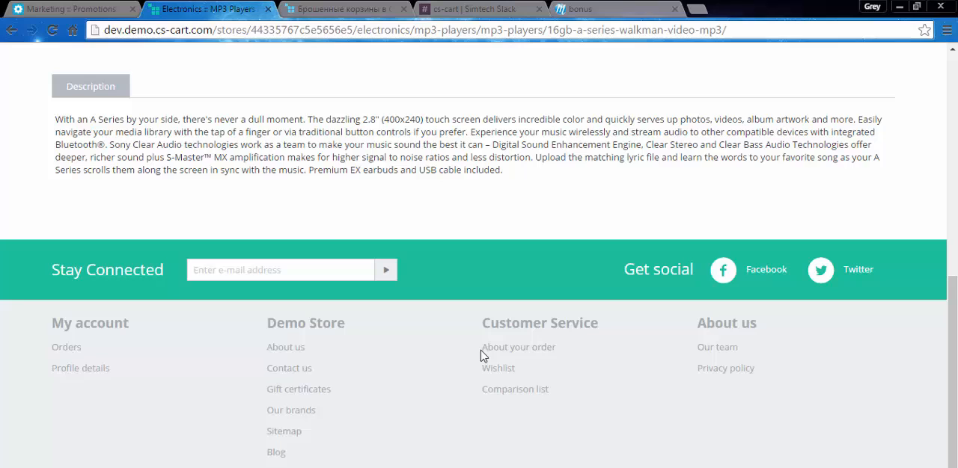
left_click(286, 348)
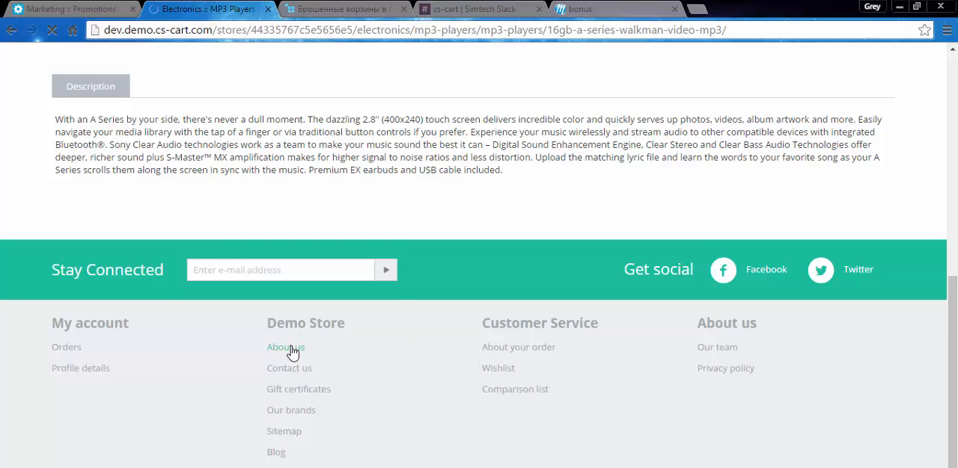
left_click(286, 347)
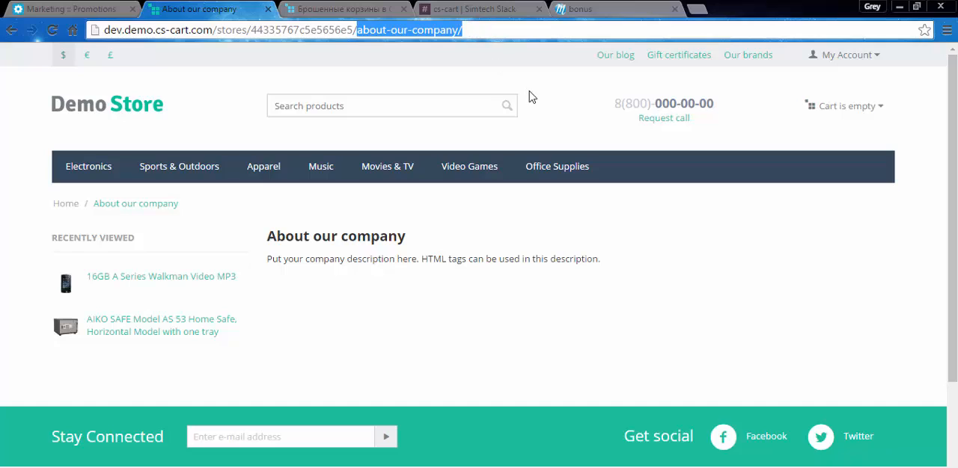
mouse_move(557, 90)
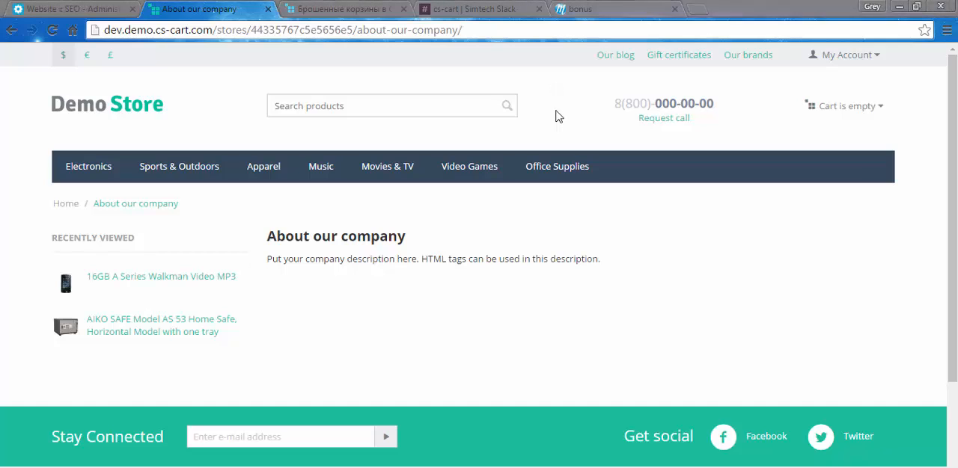
Show the storefront My Account menu with its order, profile and wish list options.
left_click(844, 55)
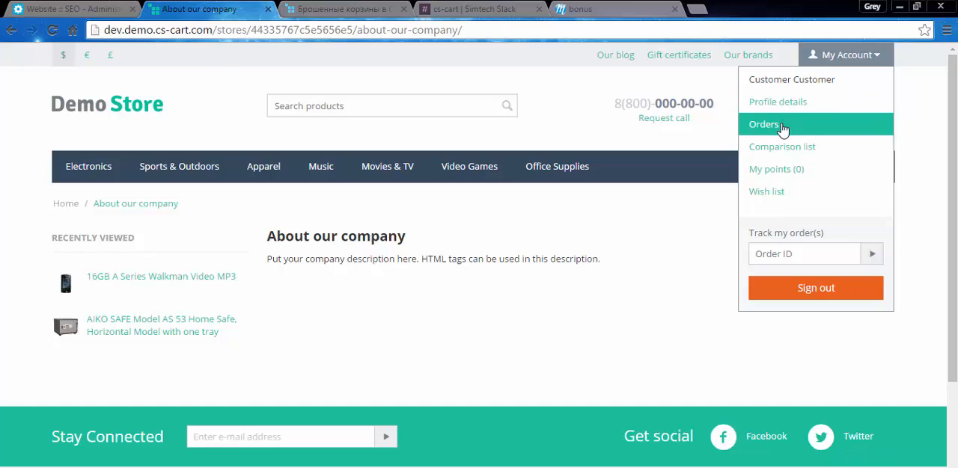
mouse_move(803, 147)
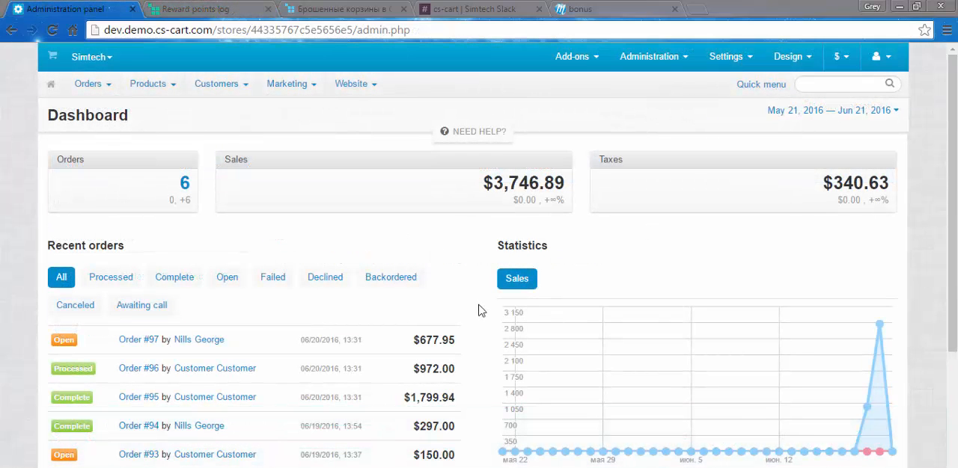
Navigate to Website > SEO > SEO rules in the admin panel.
left_click(351, 83)
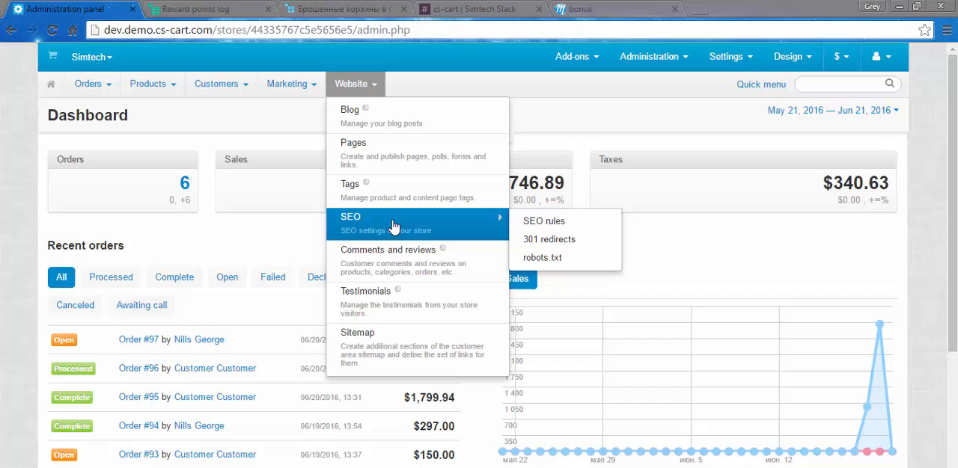
left_click(544, 220)
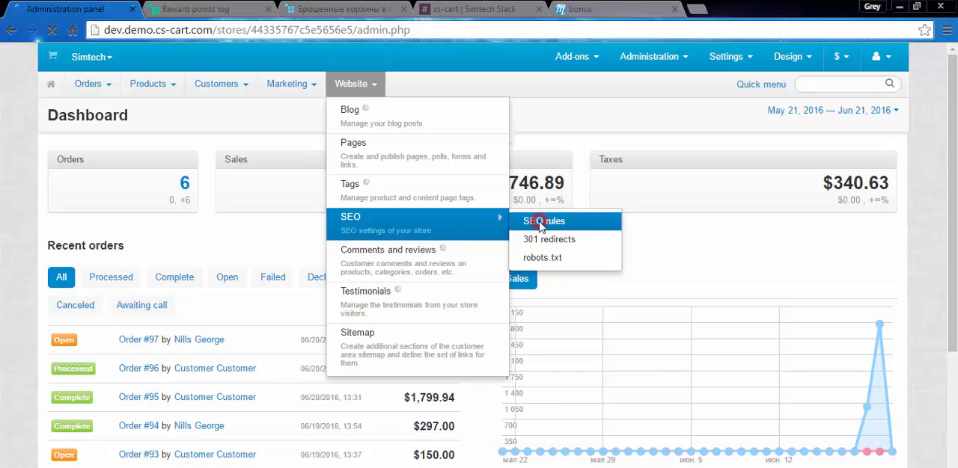
left_click(543, 221)
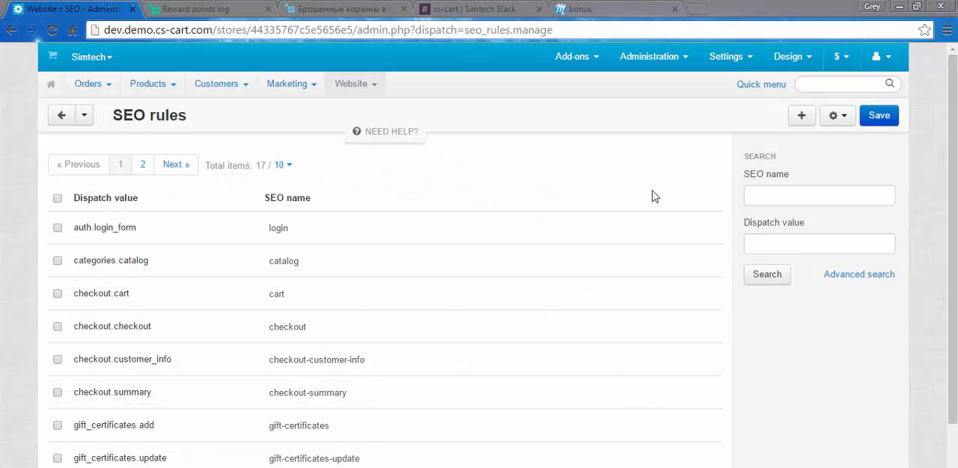
mouse_move(227, 202)
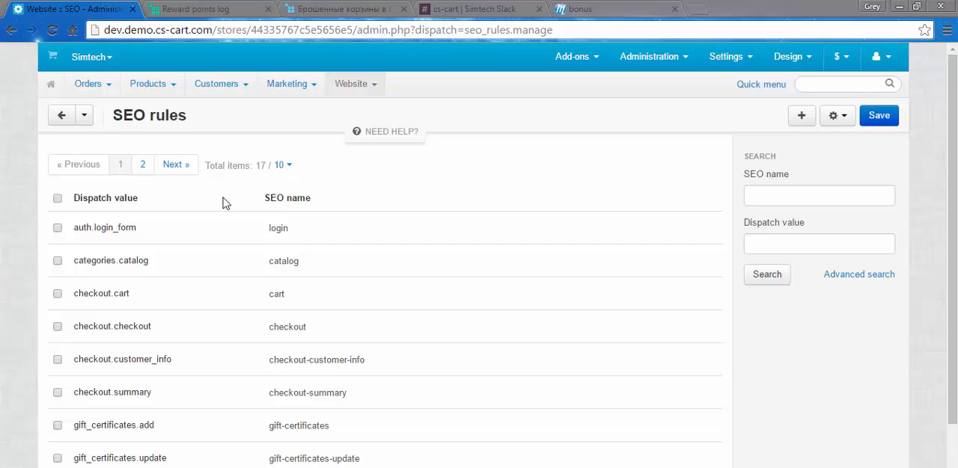
mouse_move(147, 203)
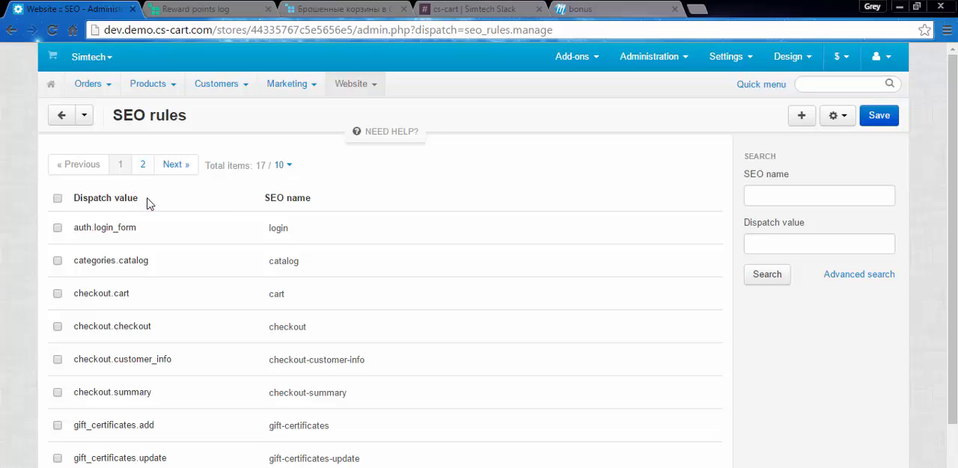
Inspect the auth.login_form rule's dispatch value, then start a new SEO rule.
left_click(104, 227)
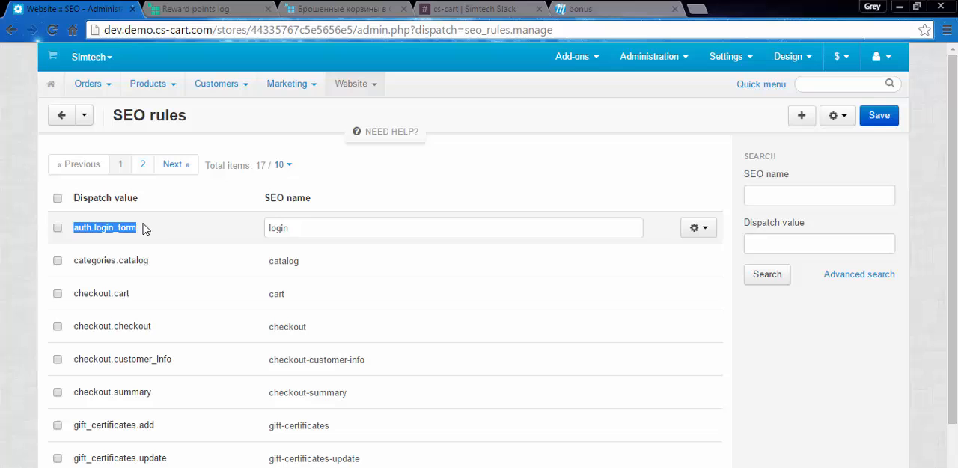
left_click(322, 198)
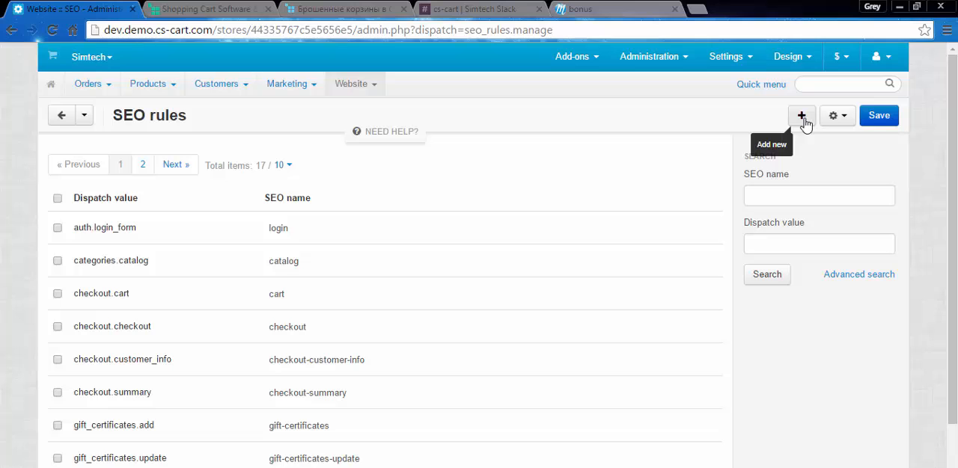
left_click(801, 116)
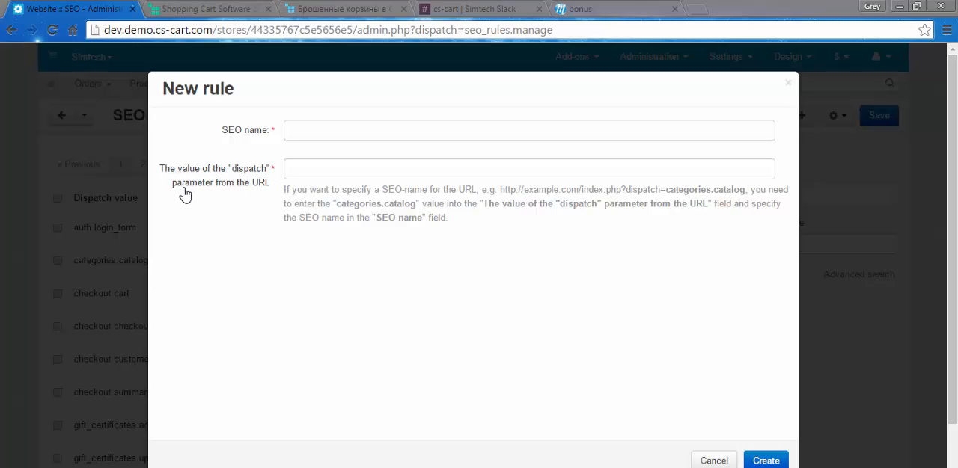
Focus the dispatch value field in the blank New rule form.
left_click(528, 169)
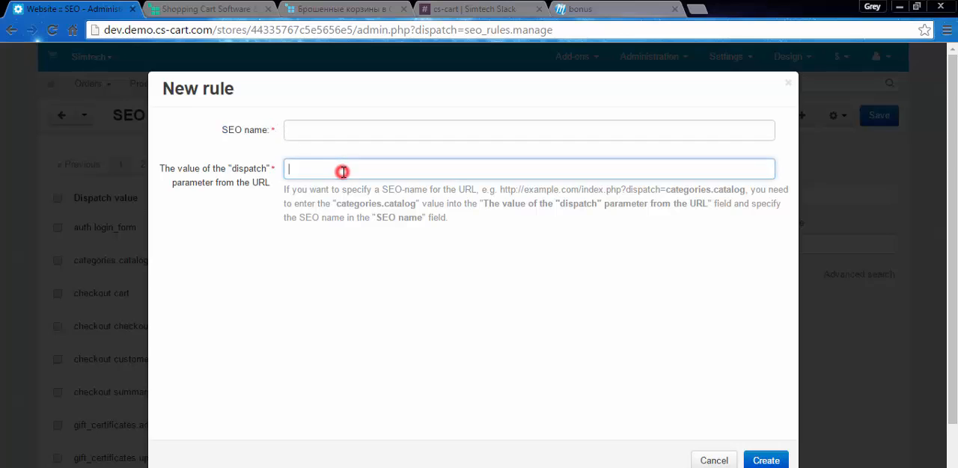
left_click(342, 168)
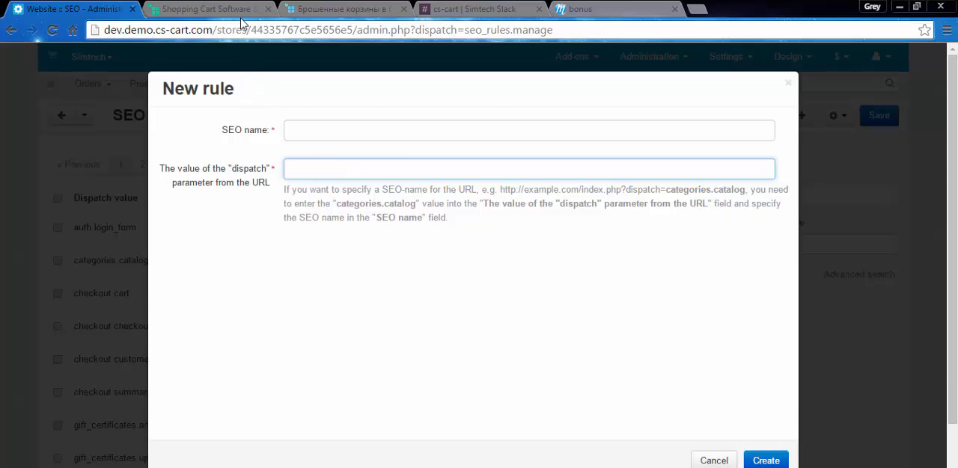
On the storefront, visit the product comparison list and check the compare part of its address.
left_click(209, 9)
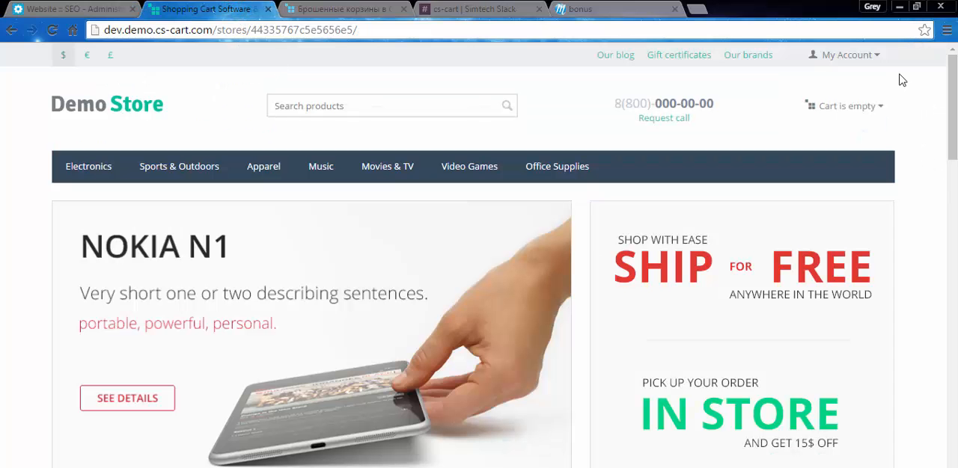
mouse_move(870, 74)
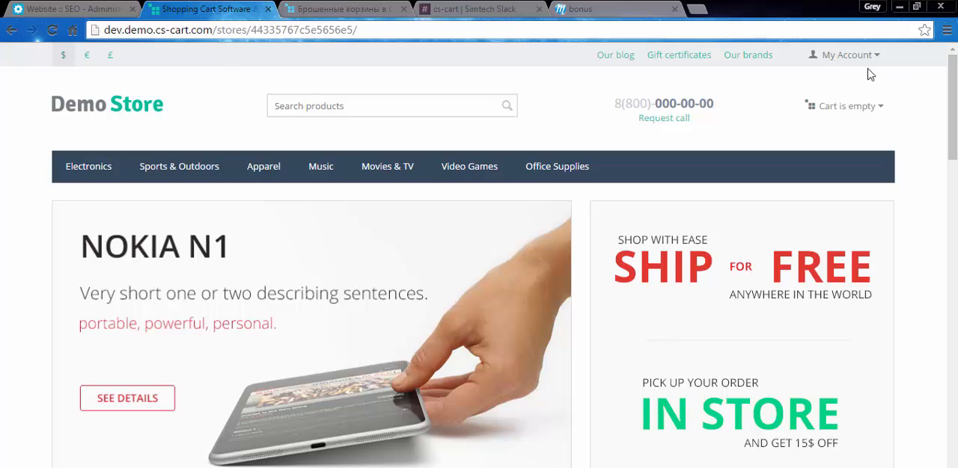
left_click(844, 54)
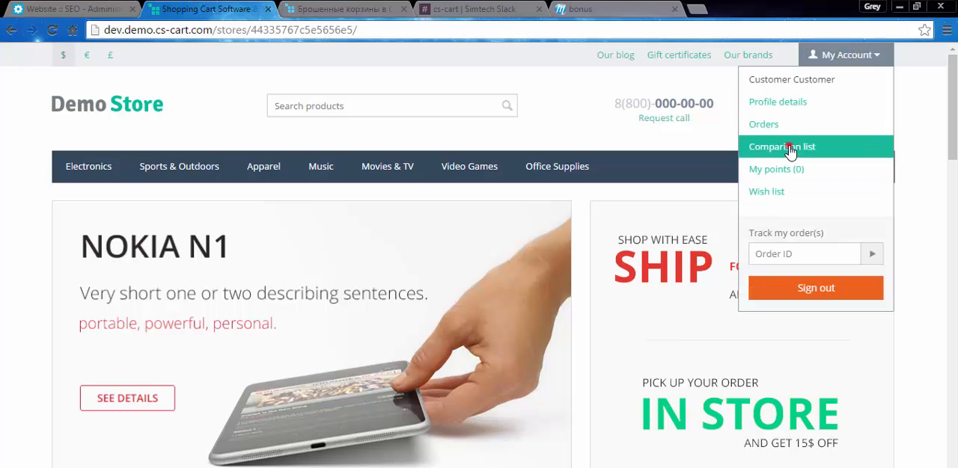
left_click(782, 146)
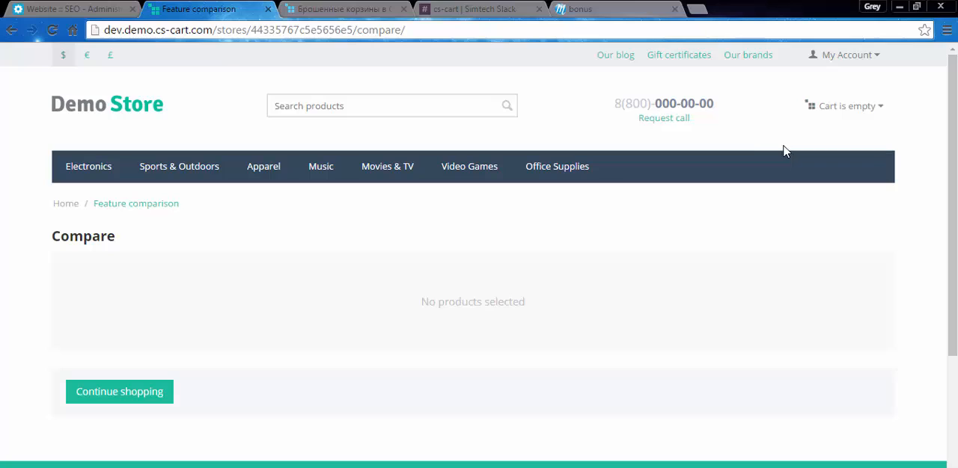
double_click(380, 29)
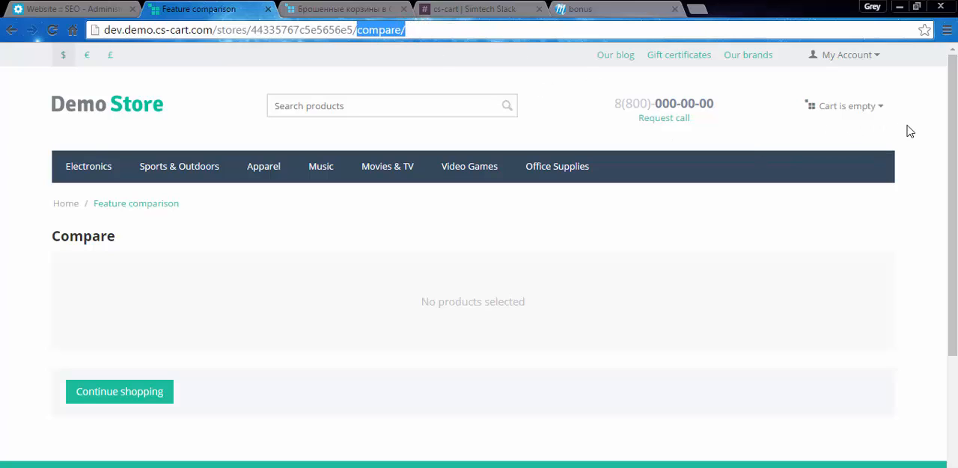
Visit the My points reward log and select its reward_points.userlog dispatch value in the address.
left_click(843, 54)
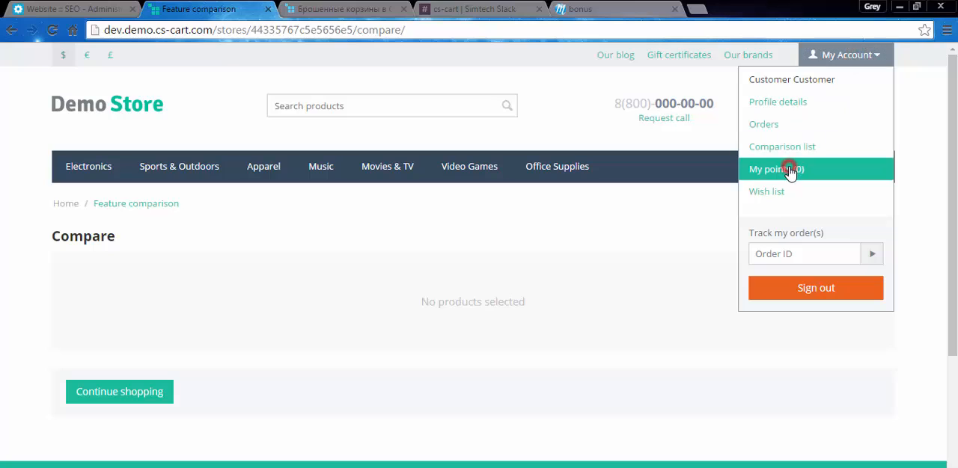
left_click(776, 169)
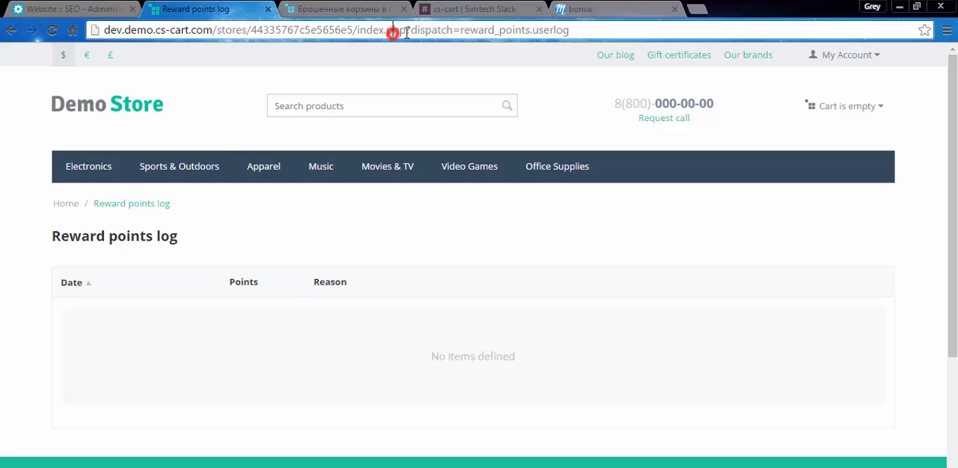
double_click(550, 30)
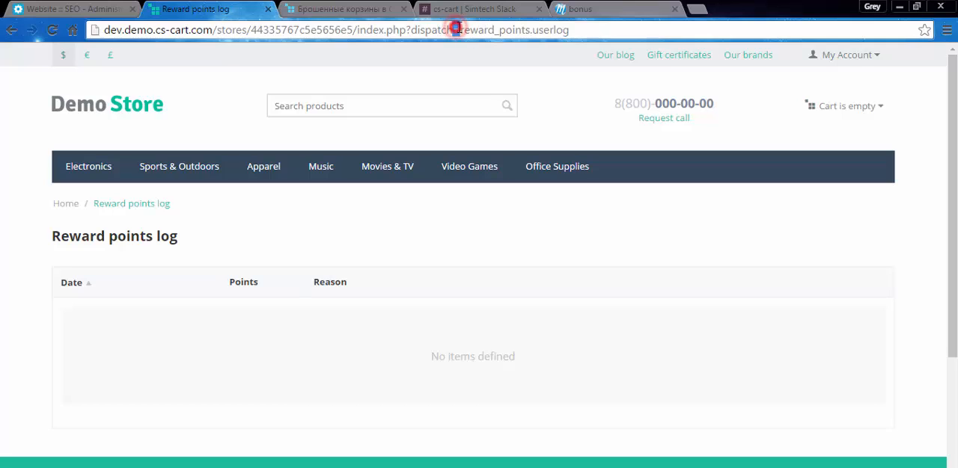
double_click(512, 30)
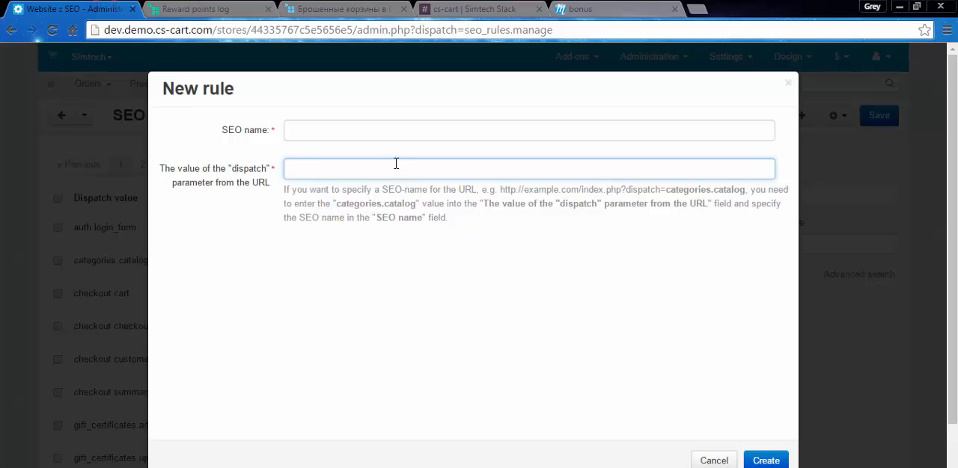
Create the rule with dispatch value reward_points.userlog and SEO name reward-points.
type("reward_points.userlog")
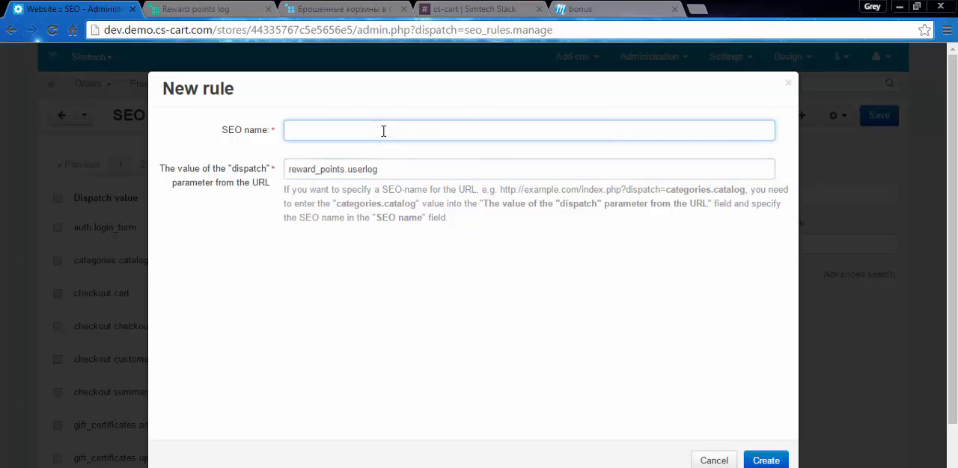
type("reward-points")
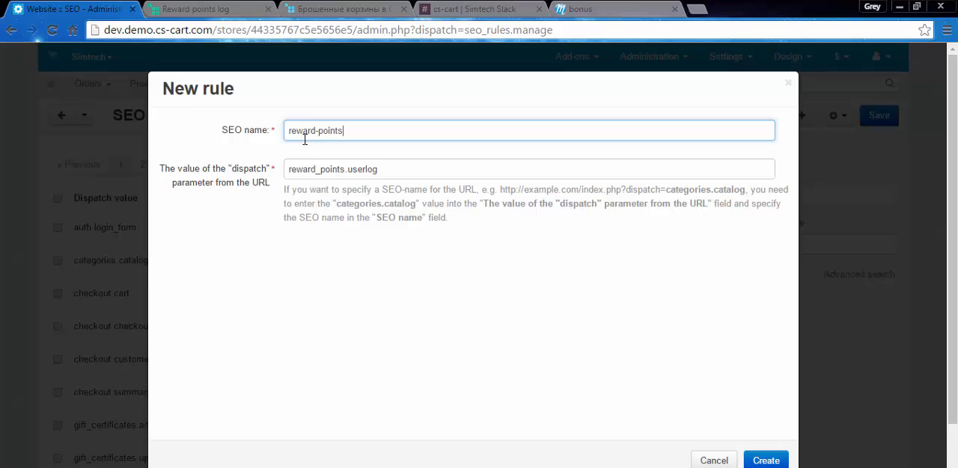
left_click(765, 460)
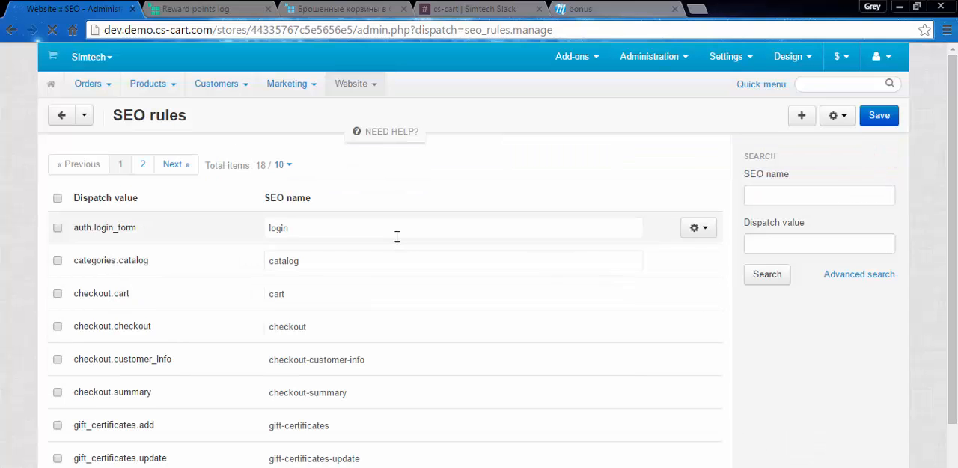
Confirm the reward_points.userlog row shows SEO name reward-points, then return to the Dashboard.
scroll("down", 3)
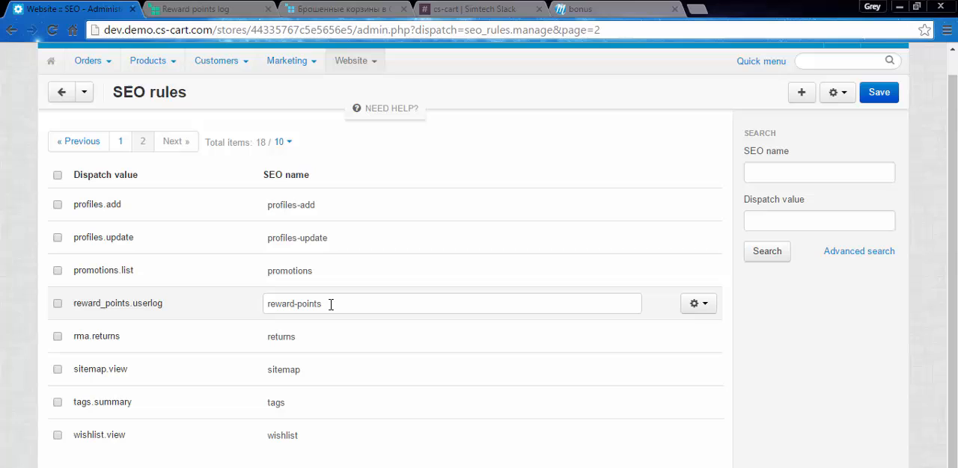
left_click(451, 304)
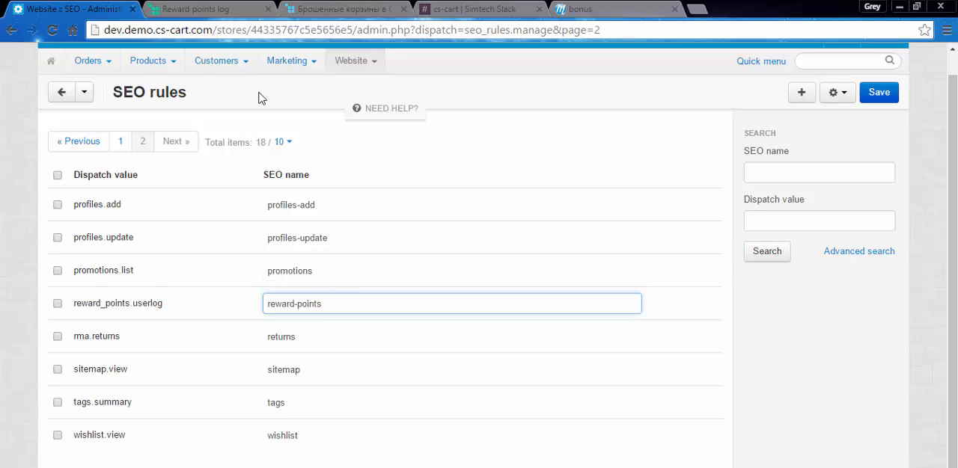
left_click(195, 9)
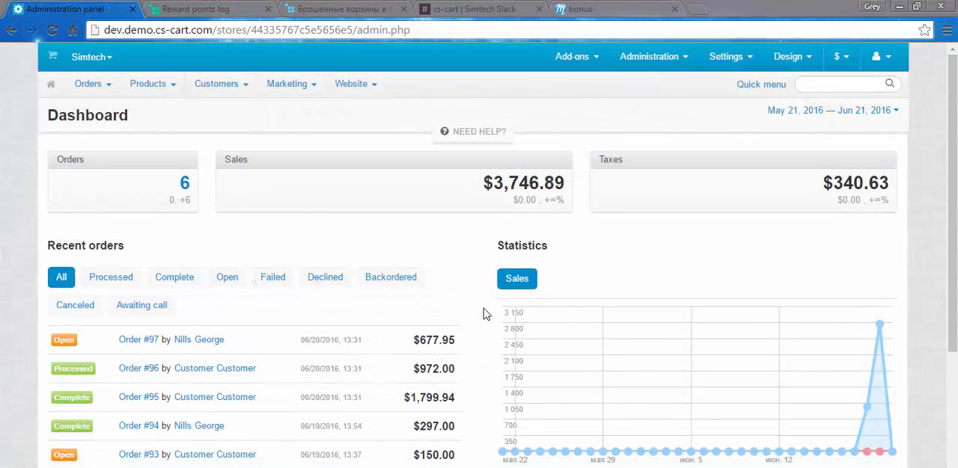
mouse_move(565, 87)
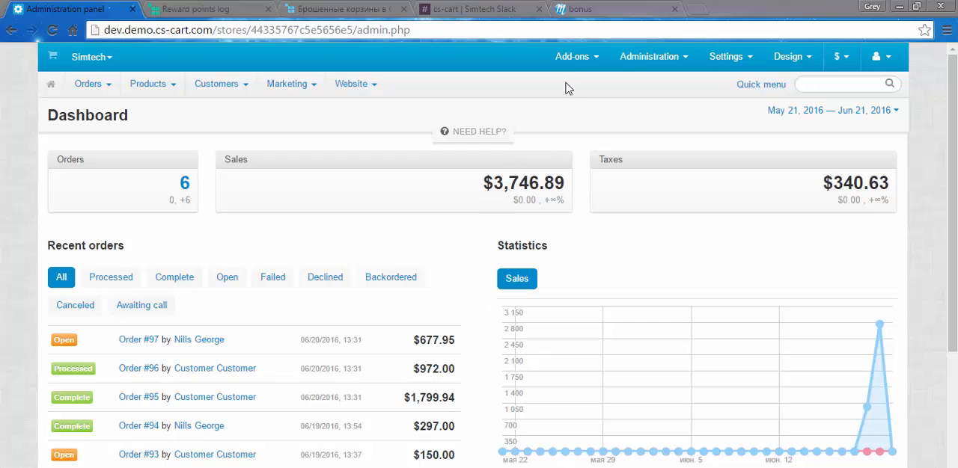
mouse_move(582, 77)
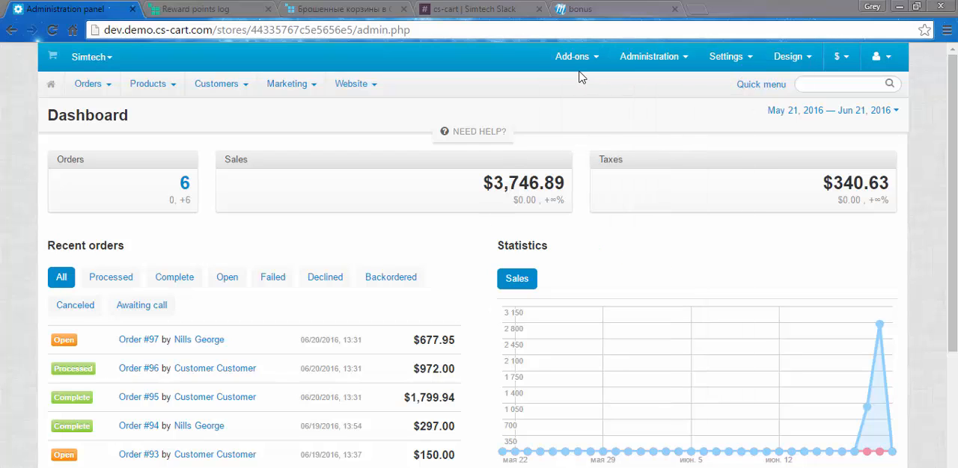
Go to Add-ons > Manage add-ons and scroll to the active Reward points add-on.
left_click(572, 56)
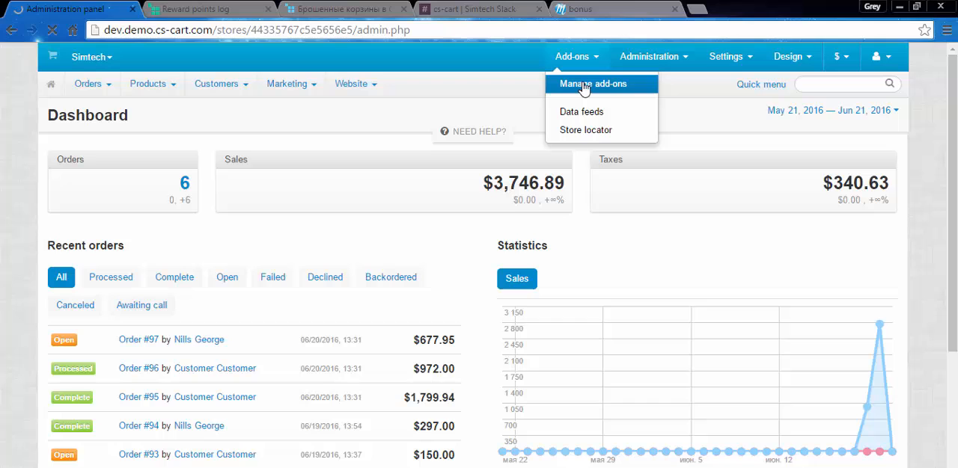
left_click(593, 83)
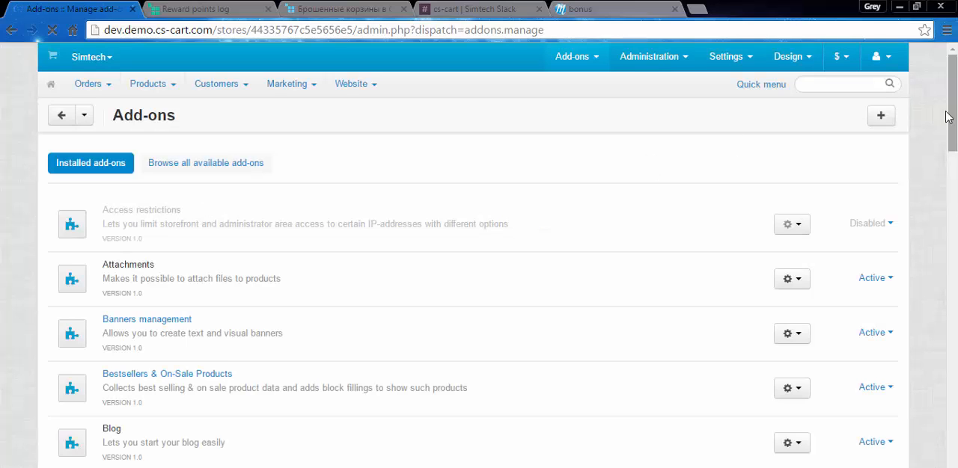
scroll("down", 3)
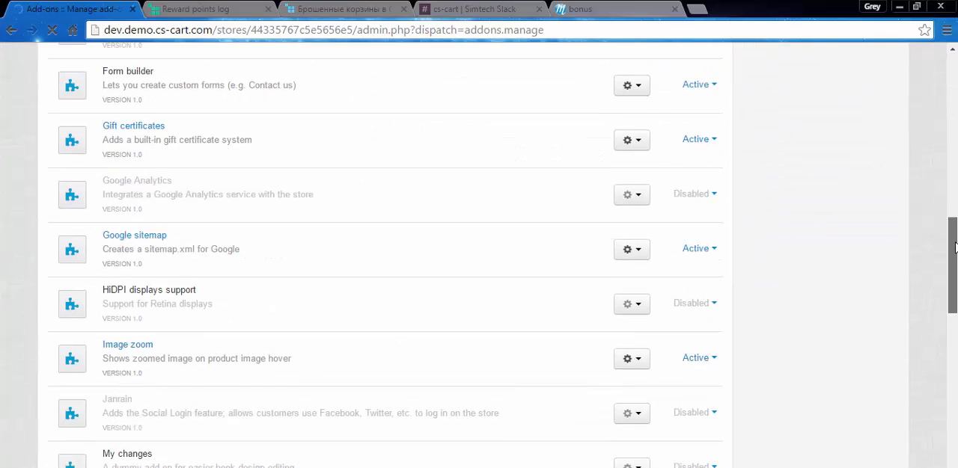
scroll("down", 3)
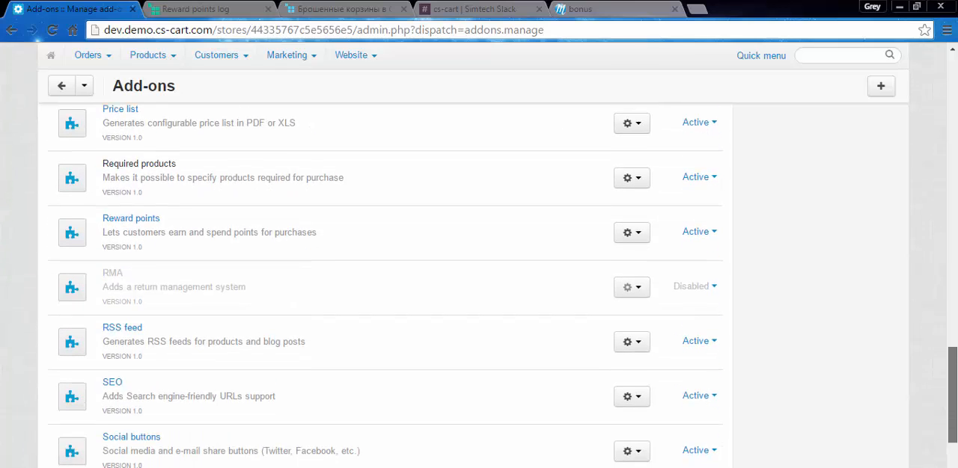